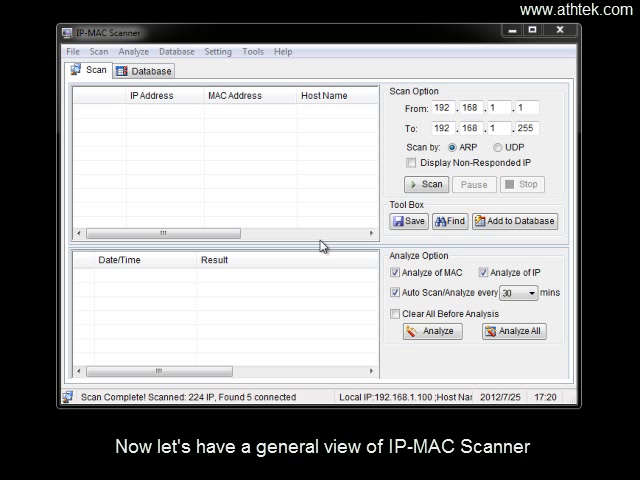
mouse_move(148, 70)
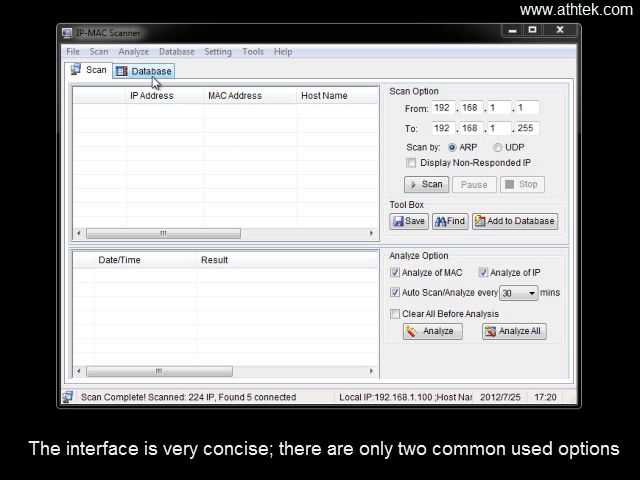
Glance at the database records, then choose ARP scanning and hide non-responding IPs
click(145, 70)
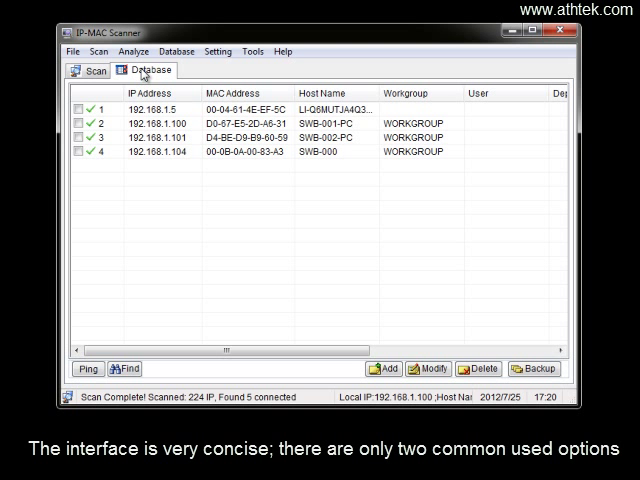
click(91, 70)
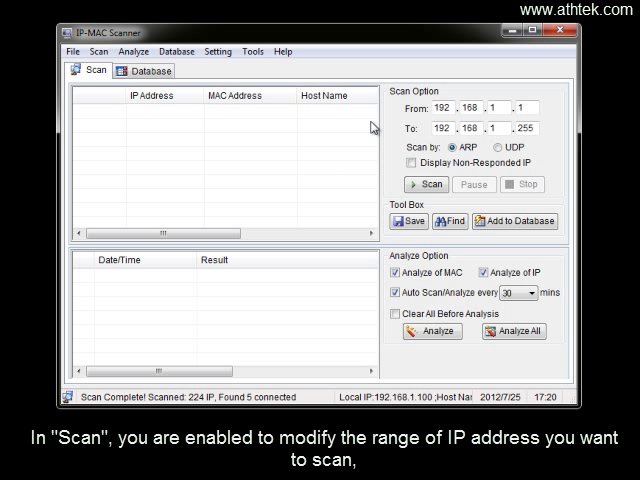
mouse_move(452, 96)
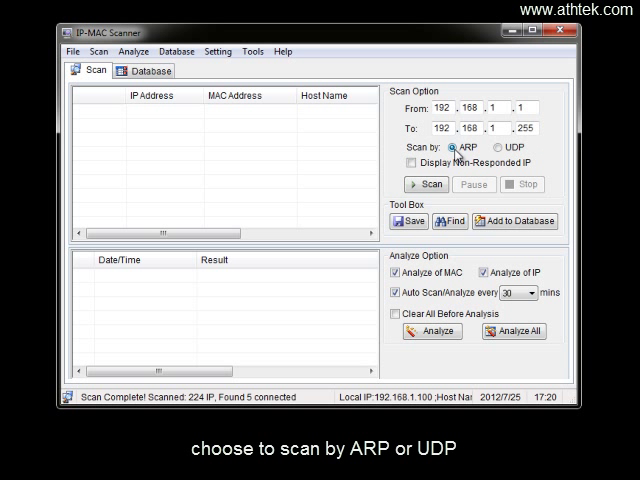
click(496, 147)
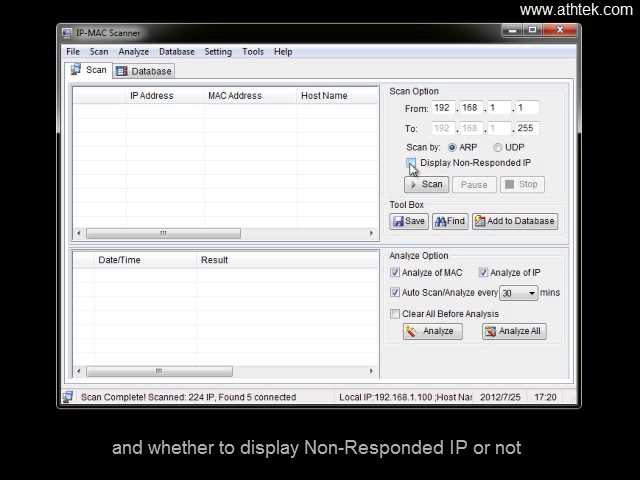
click(411, 164)
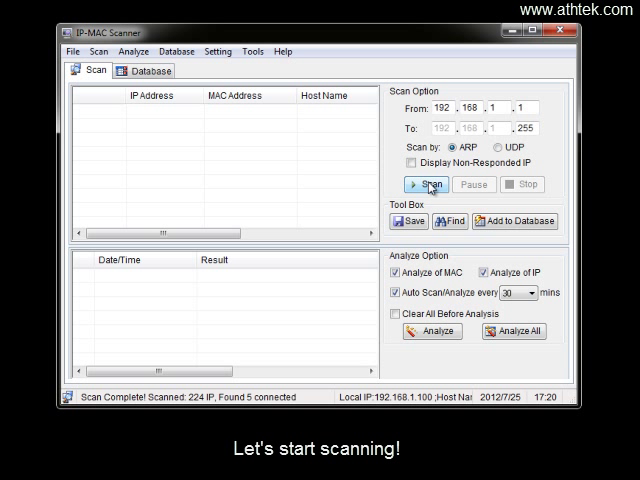
Run the ARP scan over 192.168.1.1–255, finding six hosts with their MAC addresses
click(427, 184)
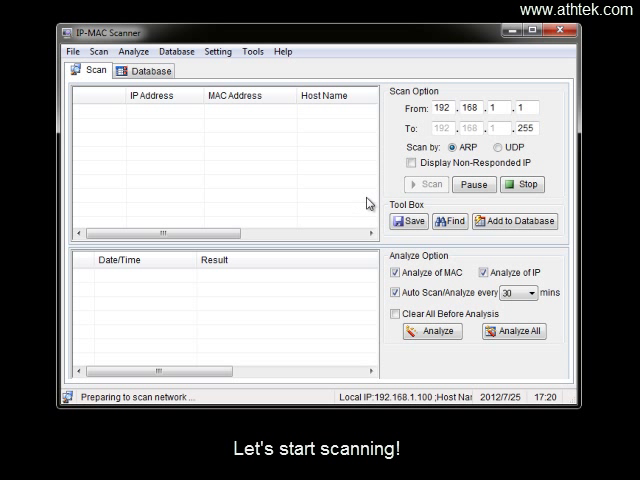
click(424, 184)
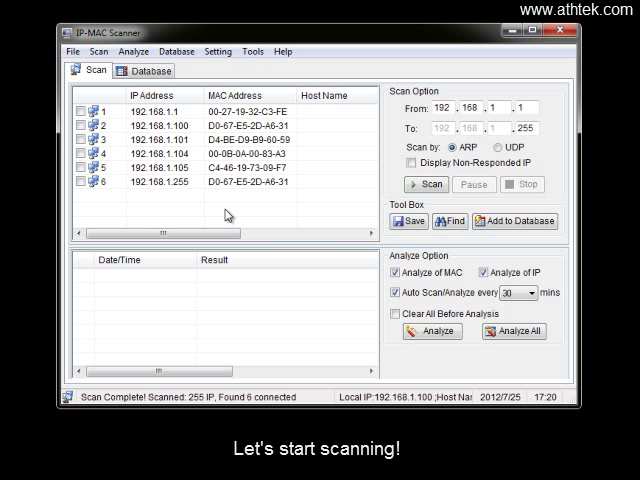
click(230, 184)
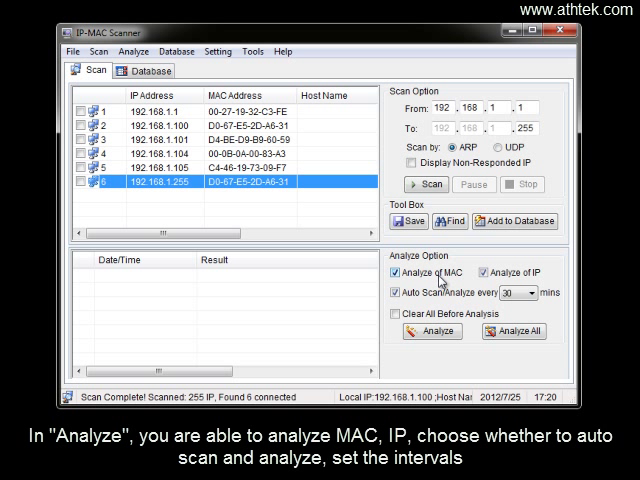
Turn off IP analysis so only MACs are checked, with 30-minute automatic analysis
click(488, 270)
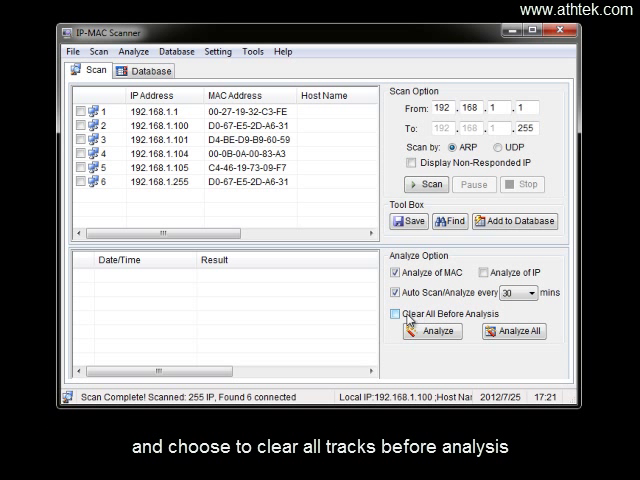
click(393, 317)
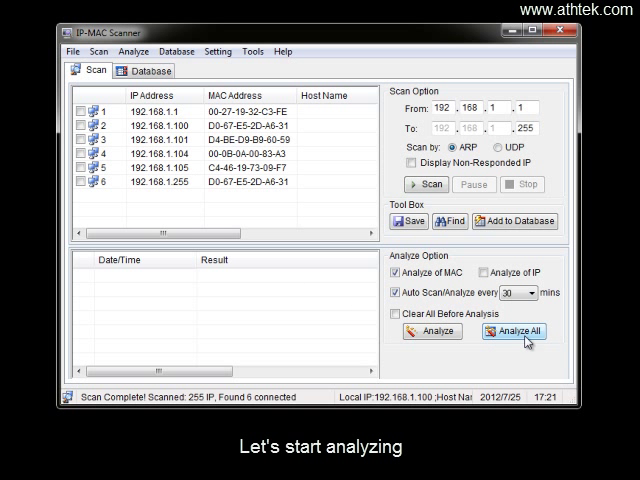
Analyze all scanned hosts, yielding three MAC abuse warnings, then show the database records
click(513, 332)
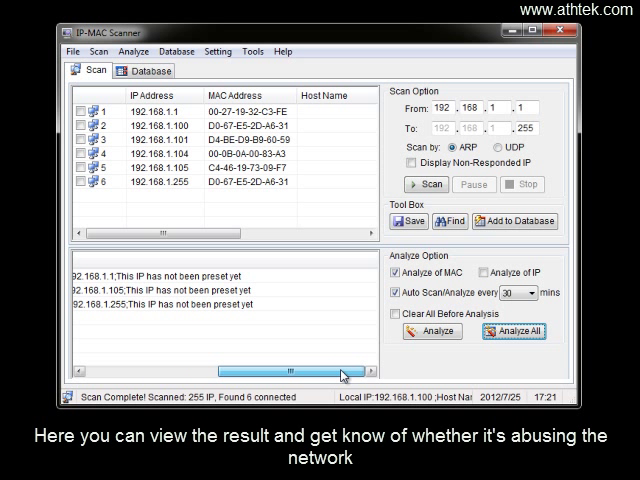
click(512, 331)
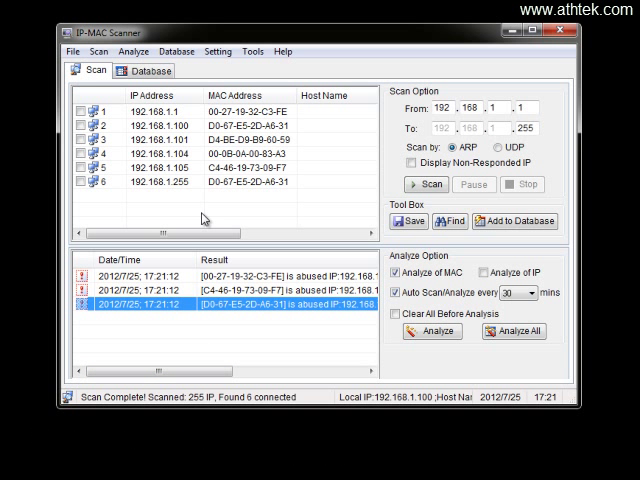
click(148, 70)
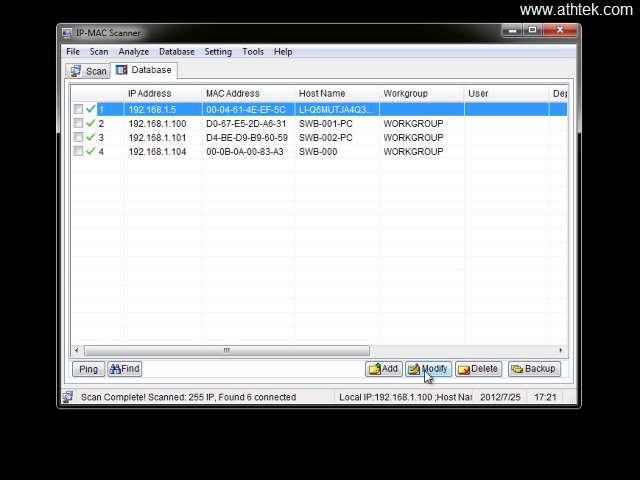
Open and close the Modify form for 192.168.1.5 and the blank Add form without changes
click(427, 368)
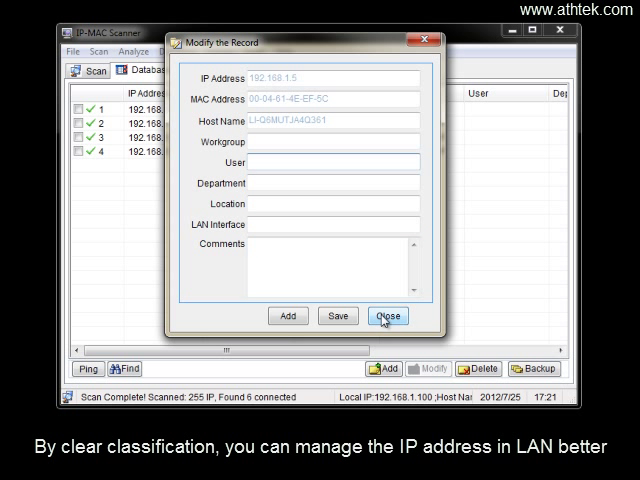
click(389, 316)
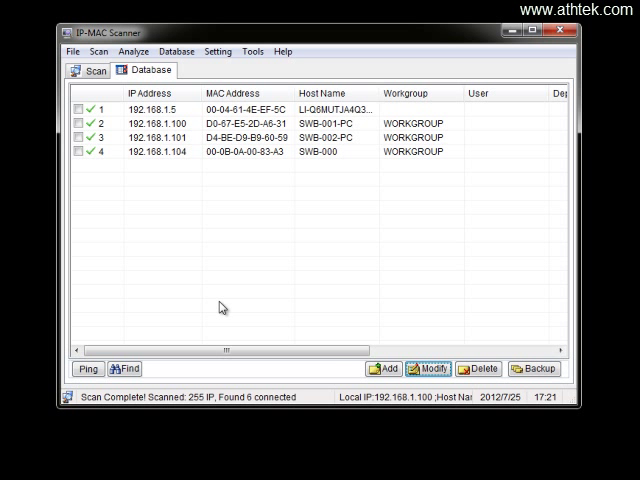
click(383, 368)
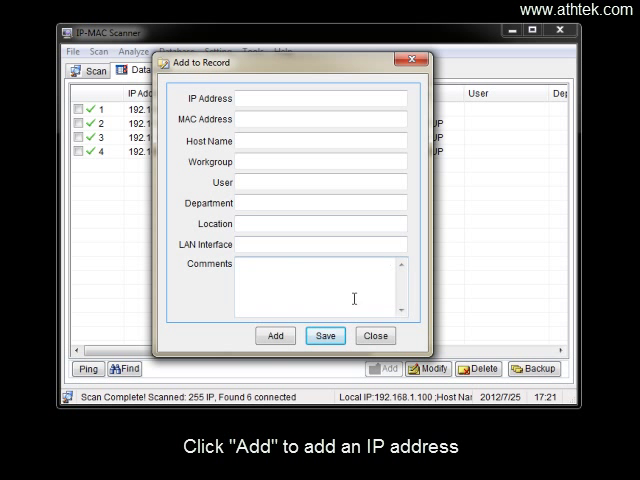
click(375, 335)
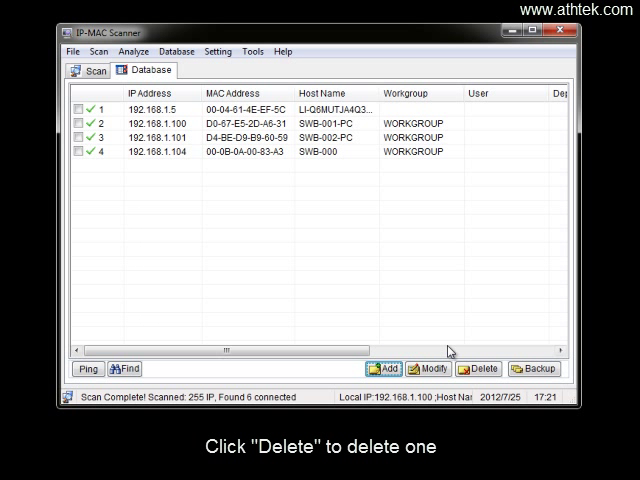
mouse_move(540, 369)
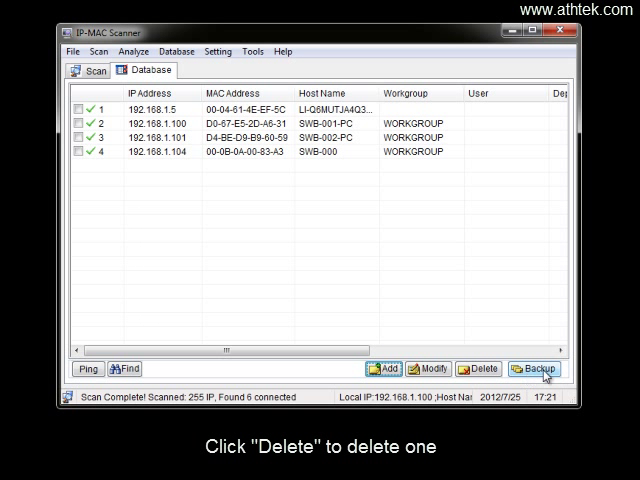
Back up the host database to a dated file and acknowledge the confirmation
click(534, 369)
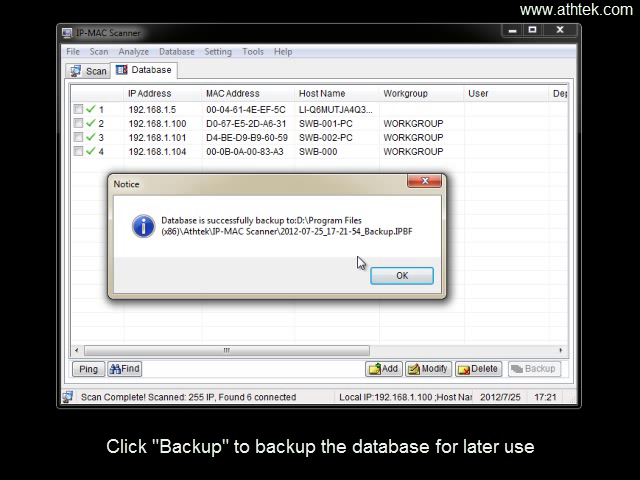
click(400, 275)
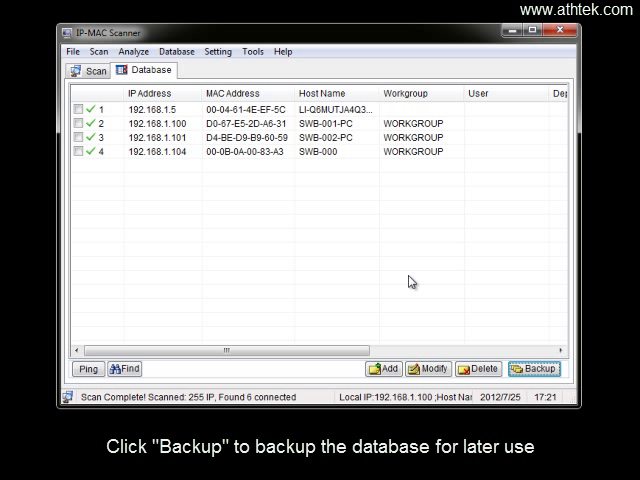
click(92, 70)
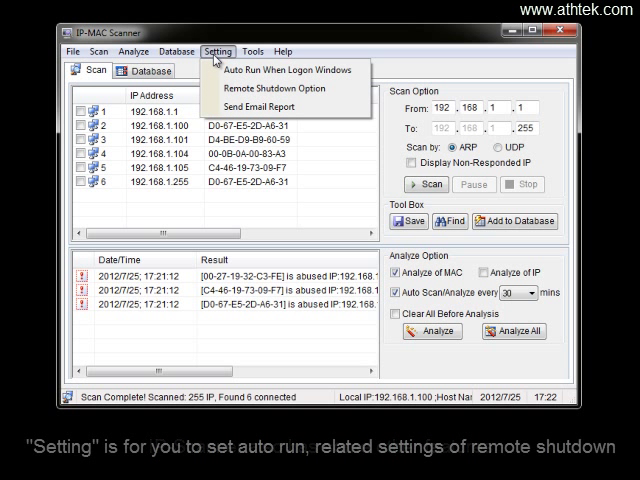
mouse_move(285, 70)
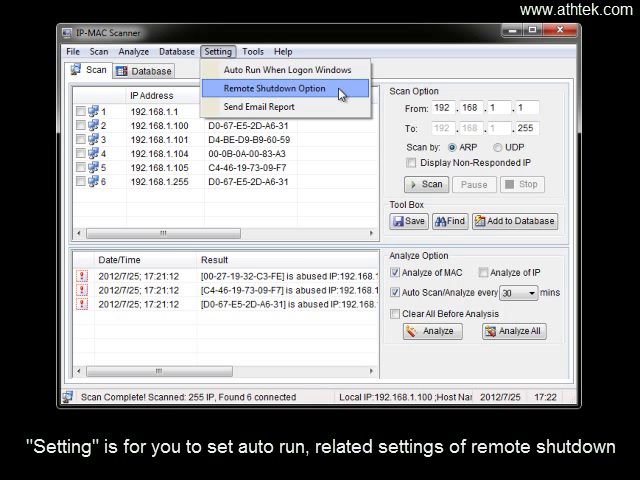
click(276, 88)
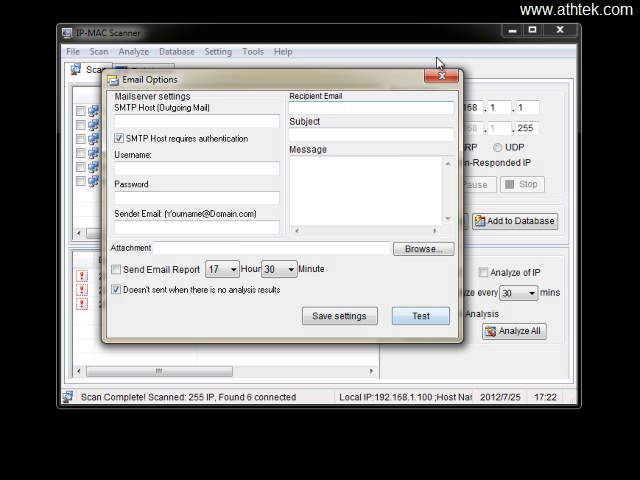
click(218, 51)
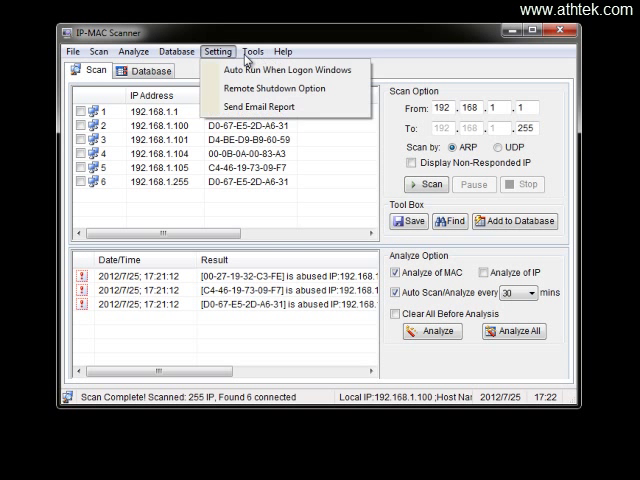
click(253, 51)
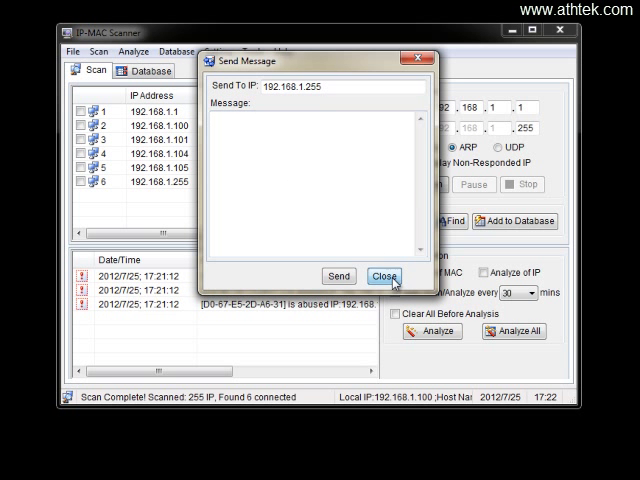
Close the message form addressed to 192.168.1.255 without sending
click(244, 48)
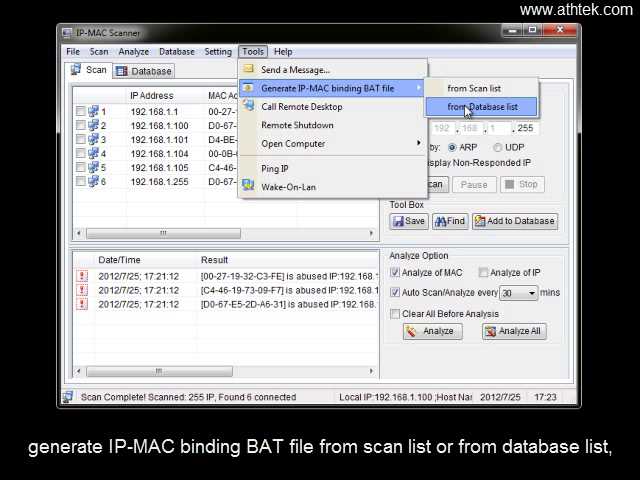
mouse_move(300, 119)
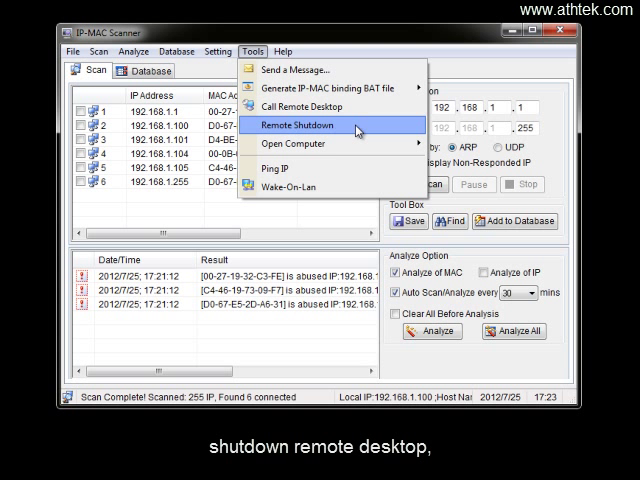
mouse_move(300, 143)
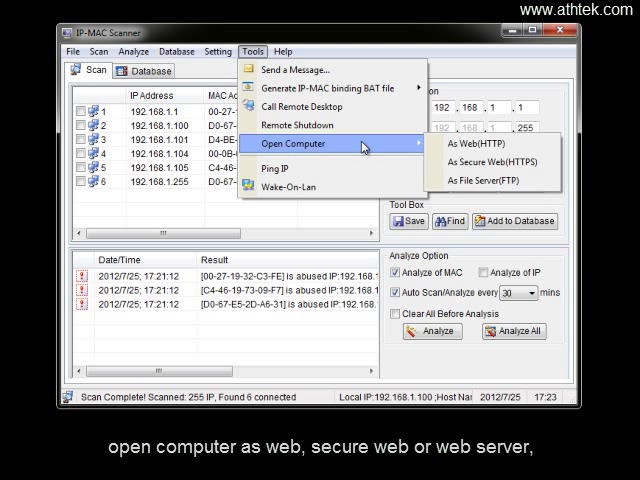